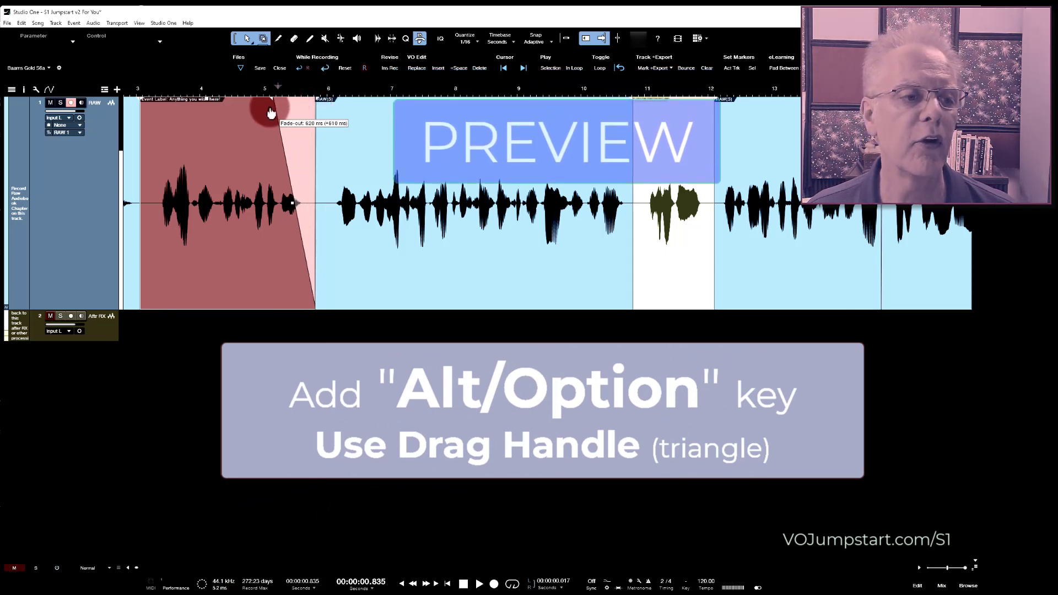
Lengthen the red event's fade-out by dragging its fade triangle outward.
left_click_drag(277, 115, 223, 131)
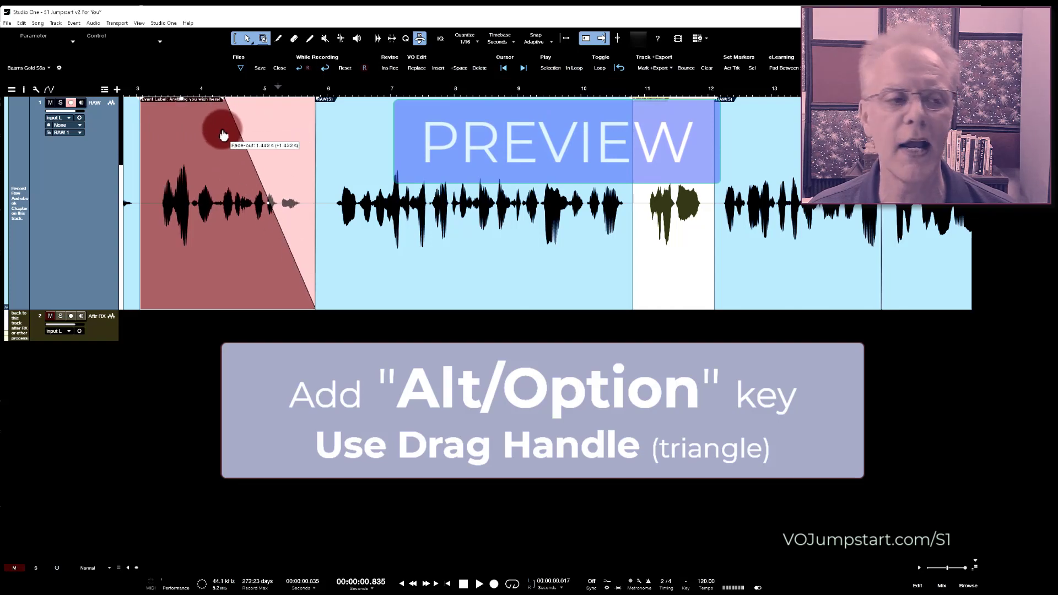
left_click_drag(223, 132, 317, 105)
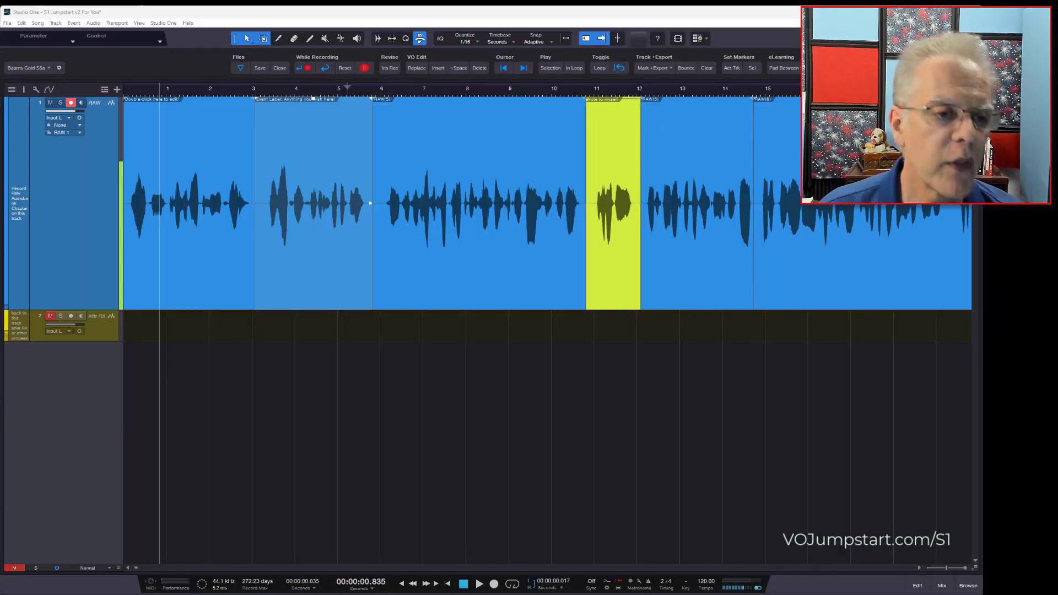
left_click(382, 94)
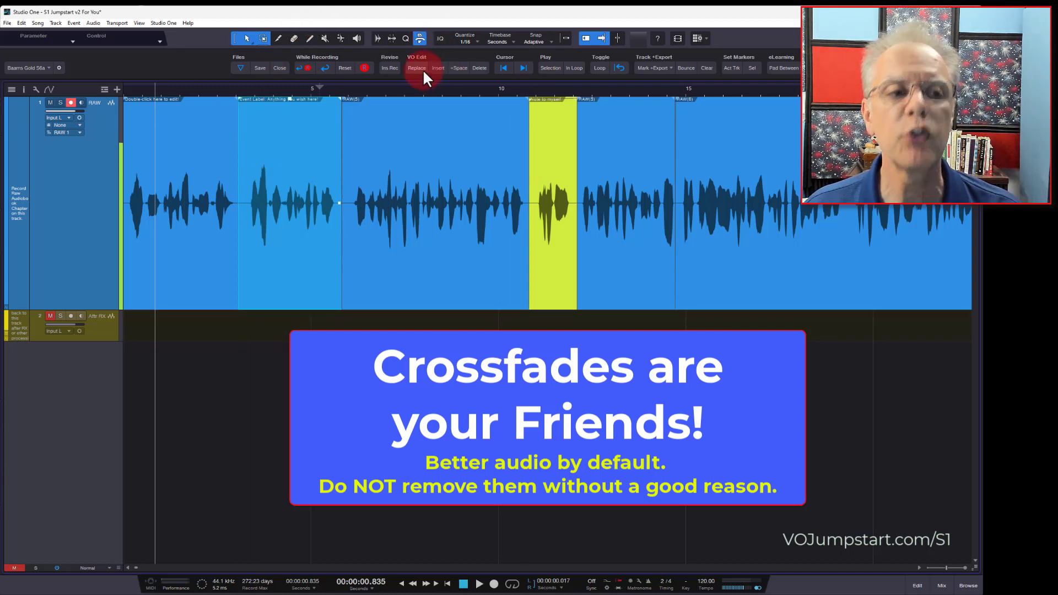
mouse_move(415, 163)
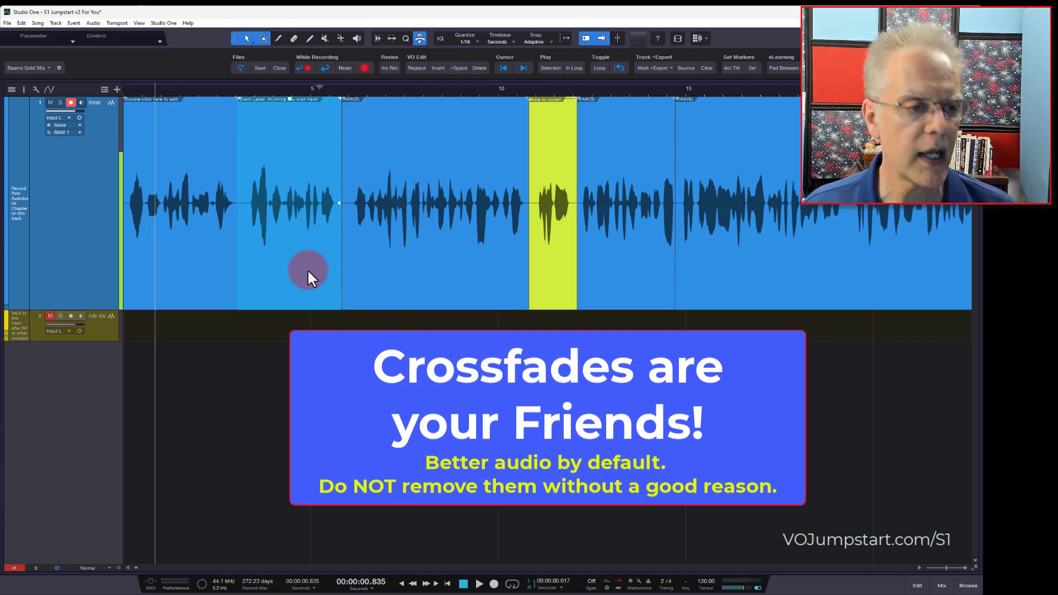
Colour the second voice-over event red from its context menu palette.
right_click(288, 268)
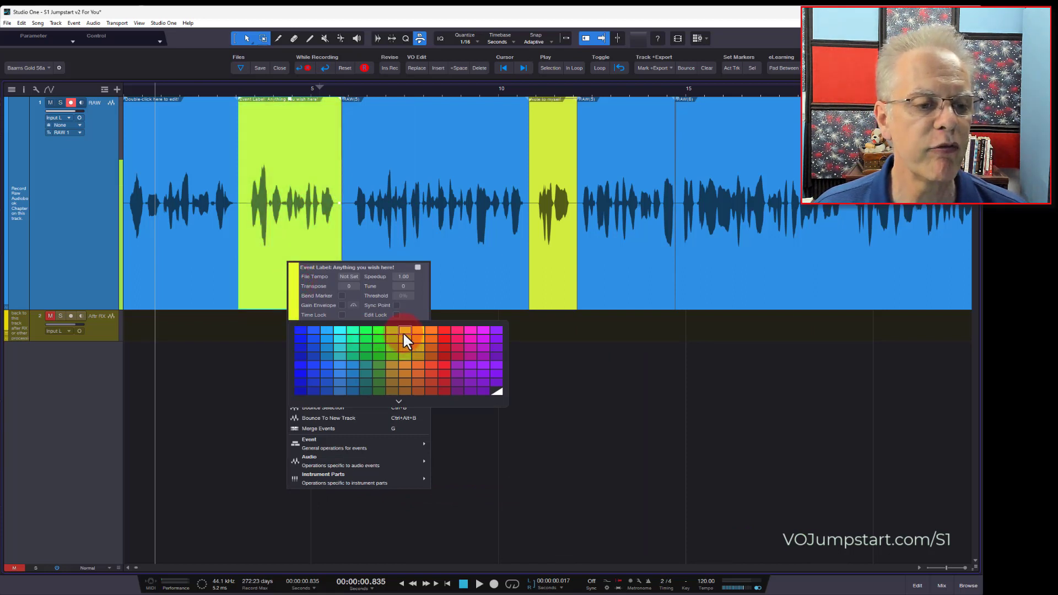
left_click(404, 332)
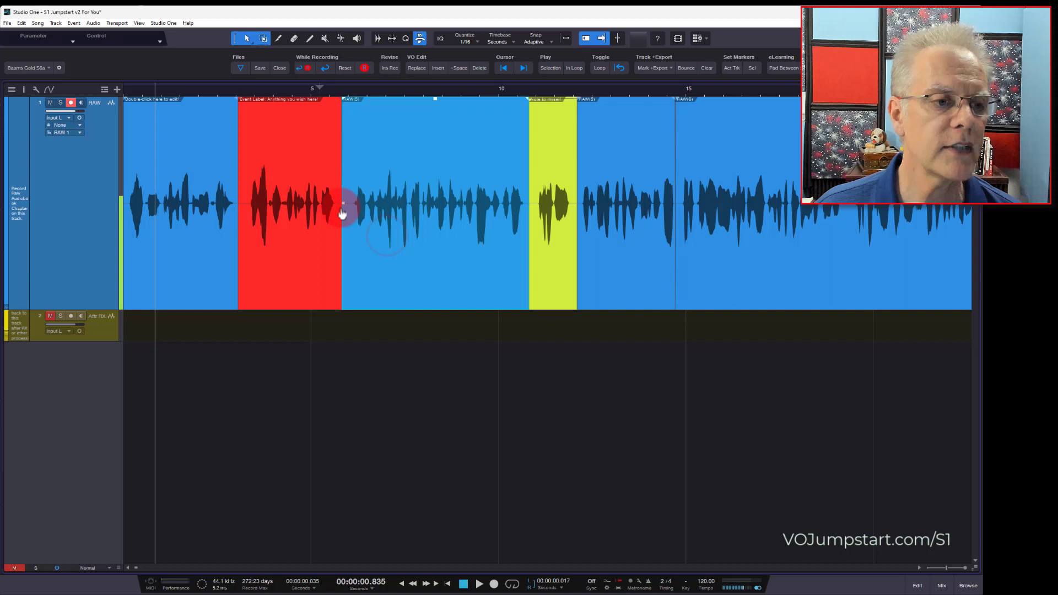
mouse_move(381, 287)
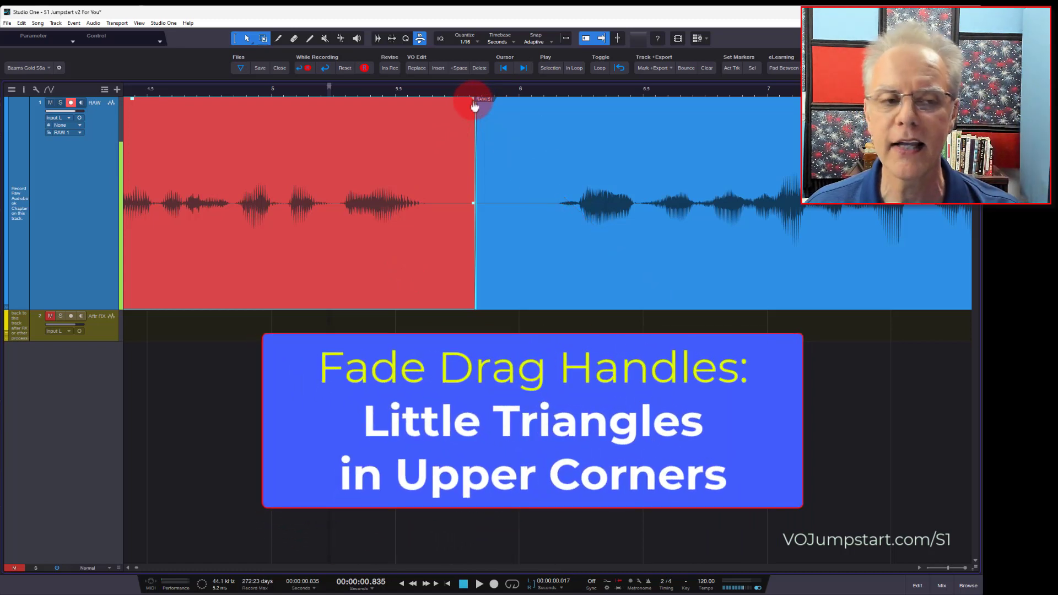
Lengthen the red event's end fade and its crossfade into the blue event to about 84 ms.
left_click_drag(473, 101, 455, 101)
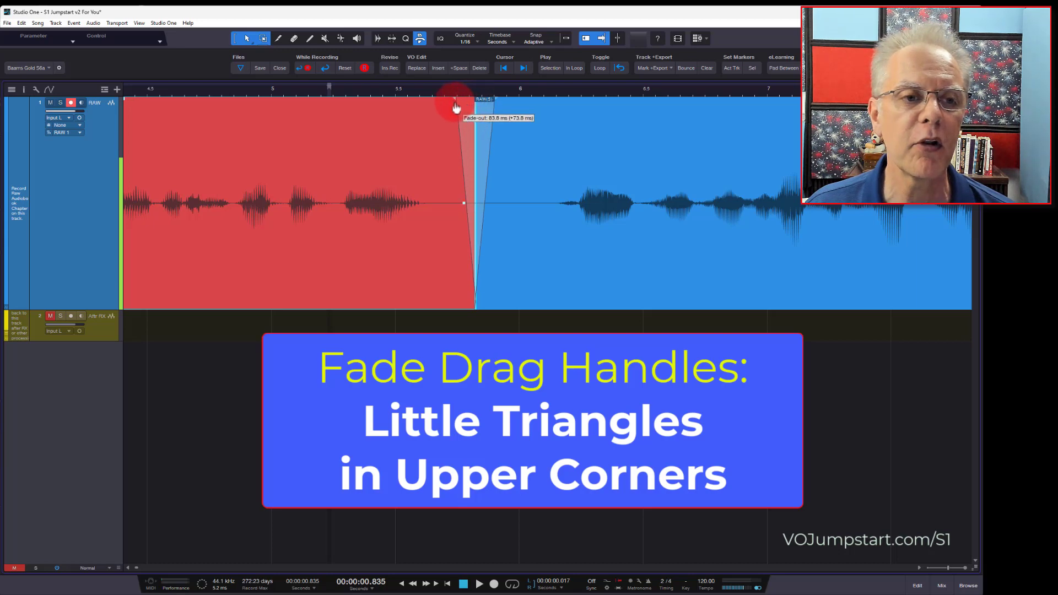
left_click_drag(453, 107, 281, 130)
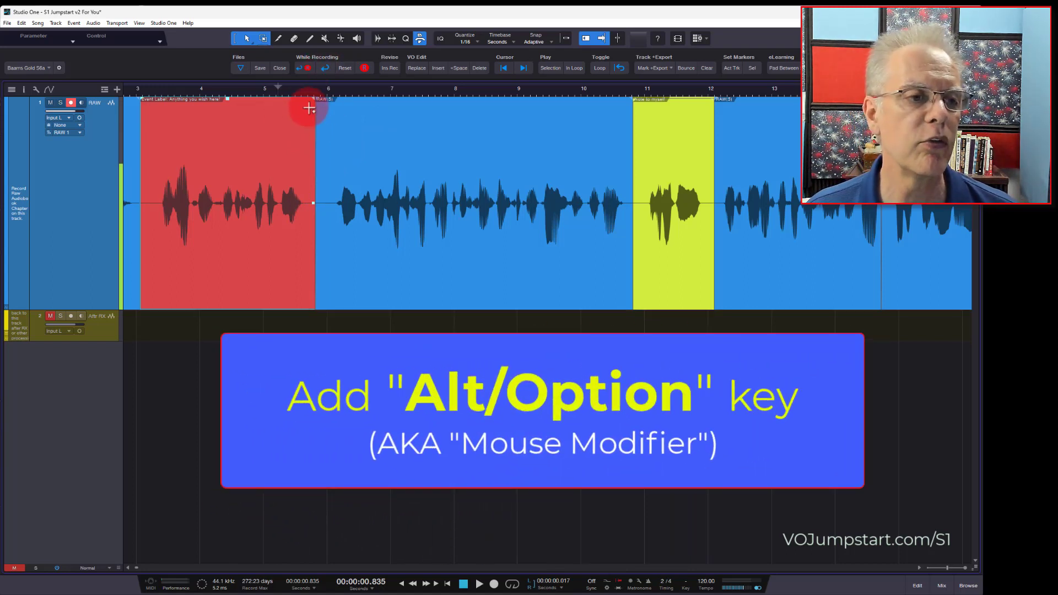
Alt-drag the red event's fade-out to about two seconds, leaving the blue event unchanged.
left_click_drag(314, 98, 298, 105)
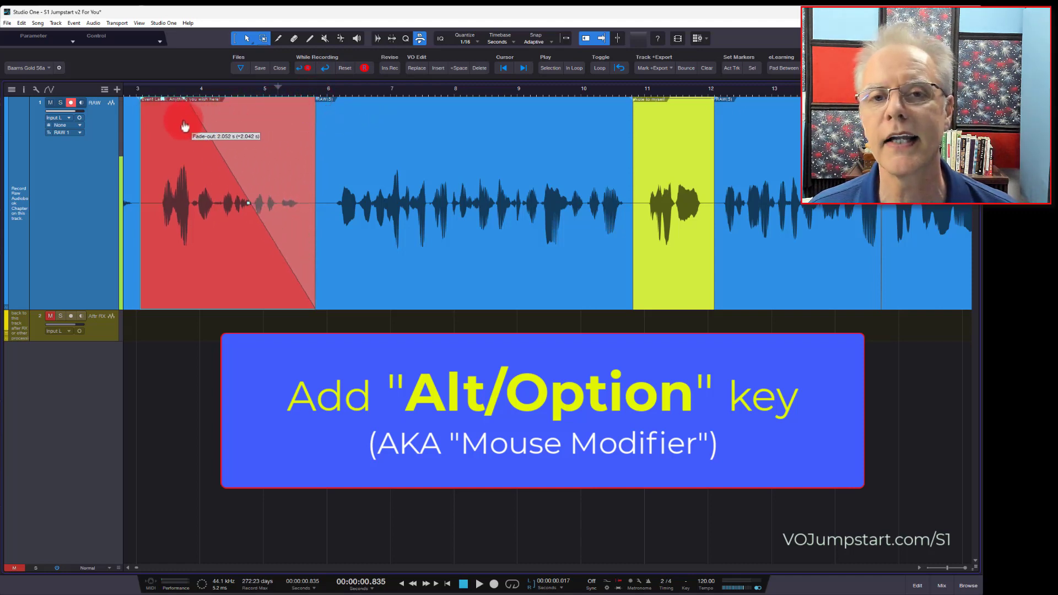
mouse_move(327, 105)
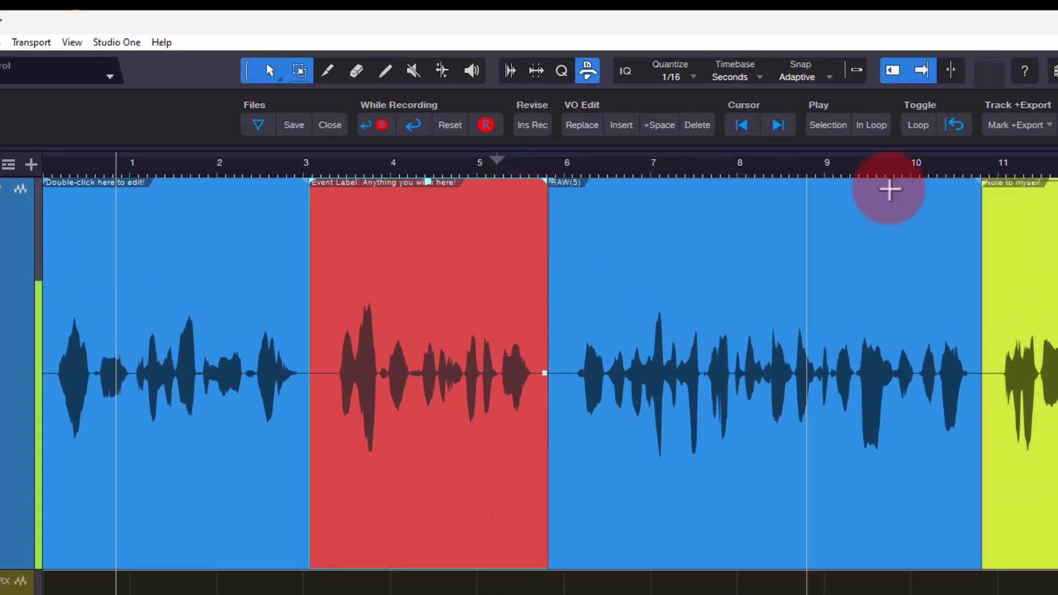
mouse_move(555, 179)
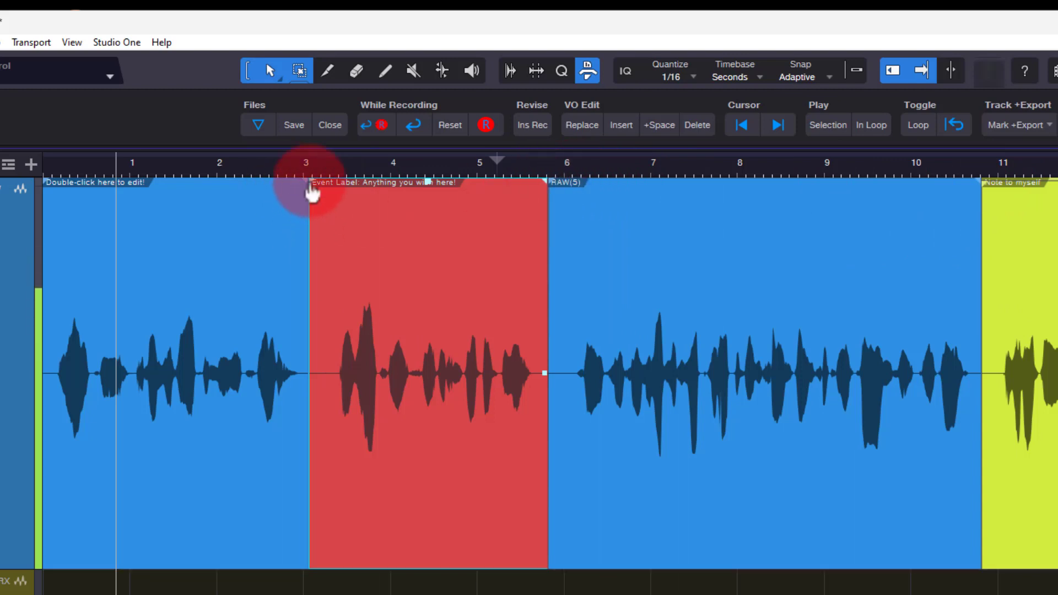
left_click_drag(307, 186, 188, 203)
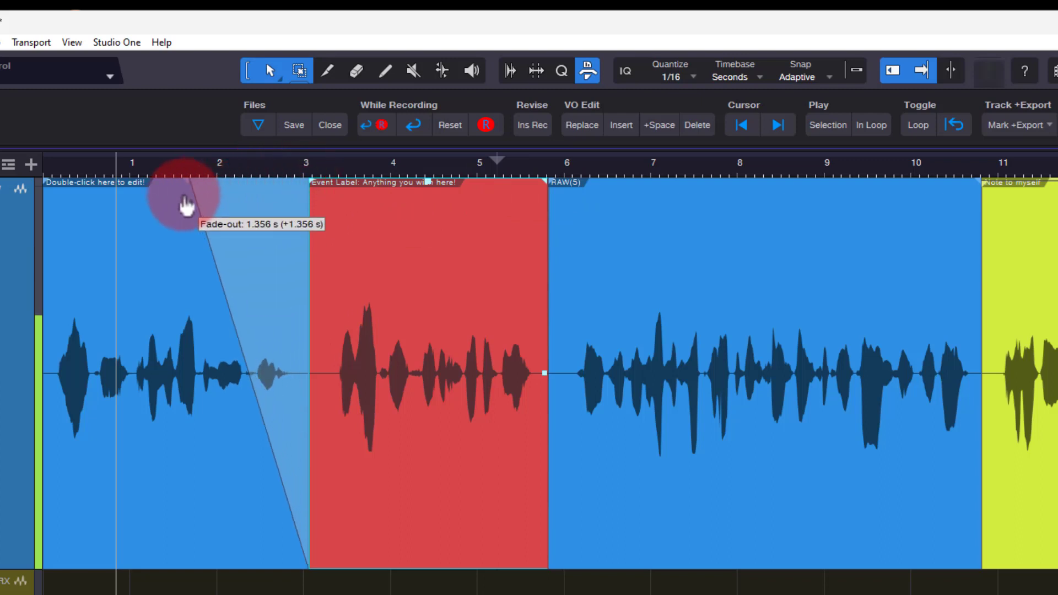
left_click_drag(185, 202, 284, 203)
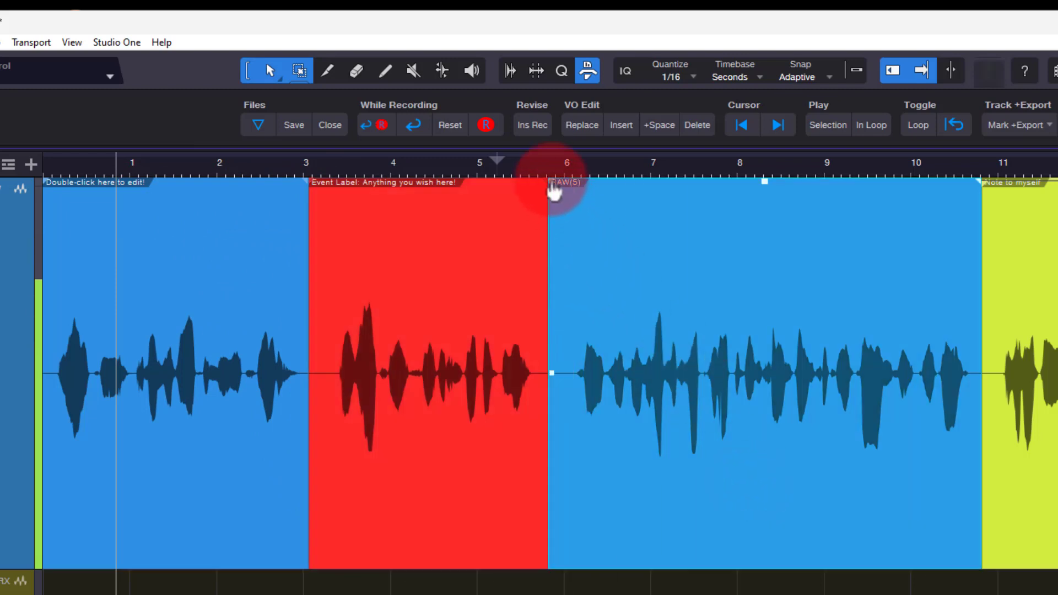
Reset the blue event's fade-in to zero and lengthen the red/blue crossfade slightly.
left_click_drag(550, 182, 642, 216)
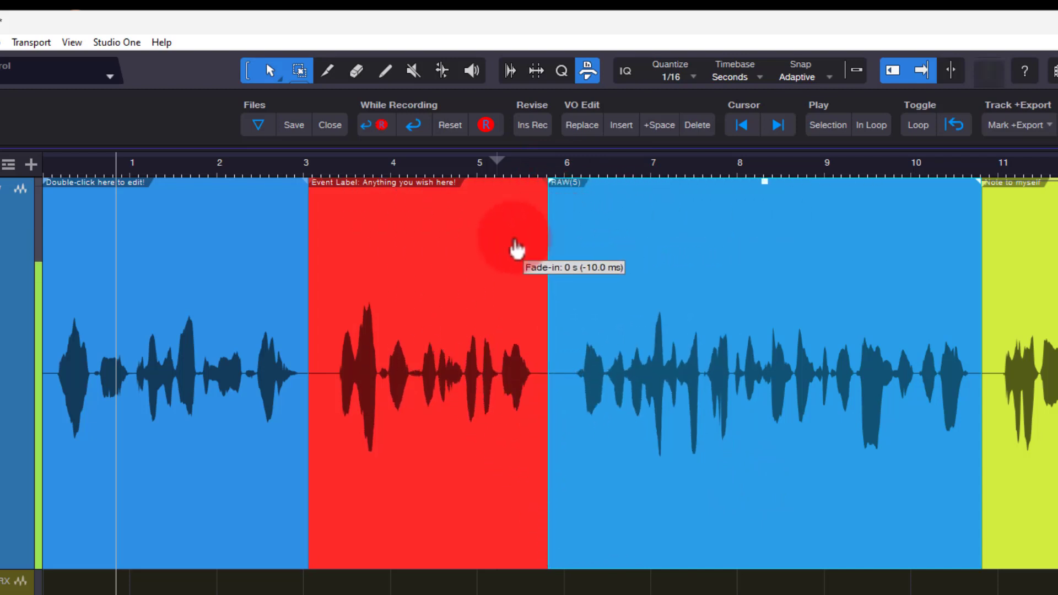
left_click_drag(516, 243, 576, 240)
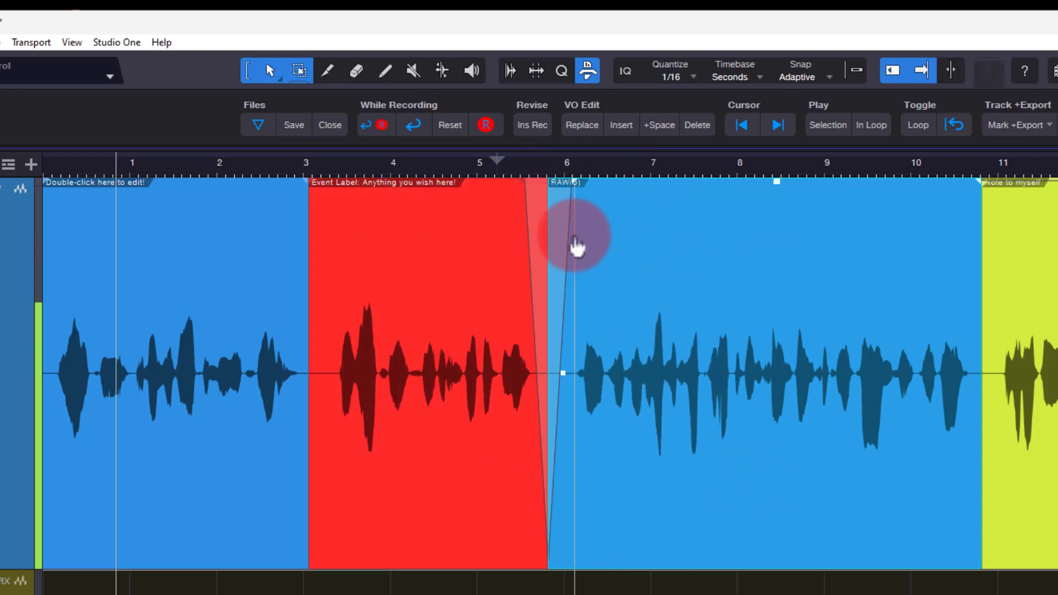
mouse_move(576, 190)
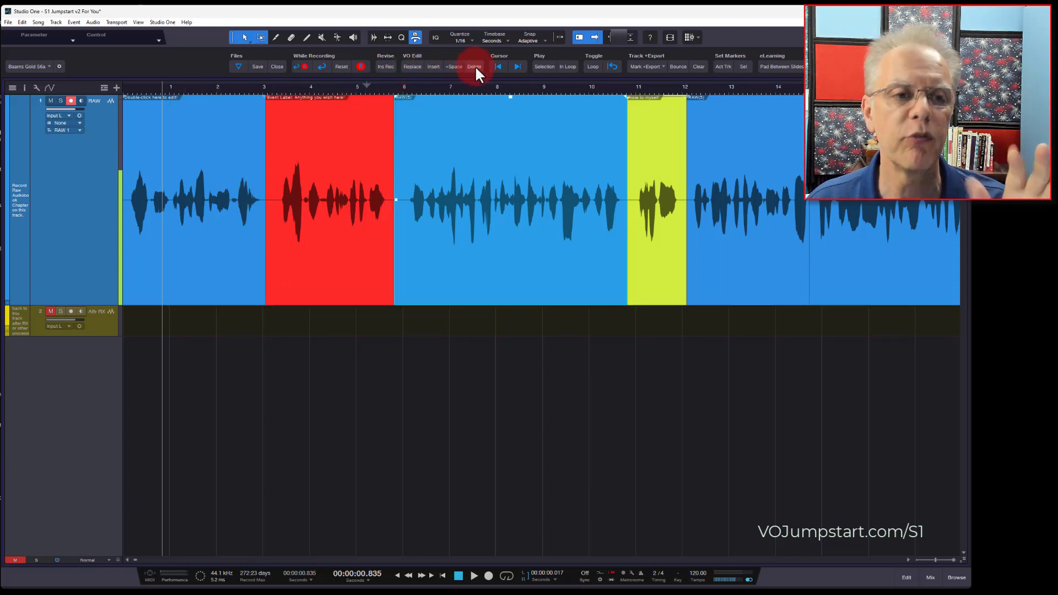
mouse_move(474, 66)
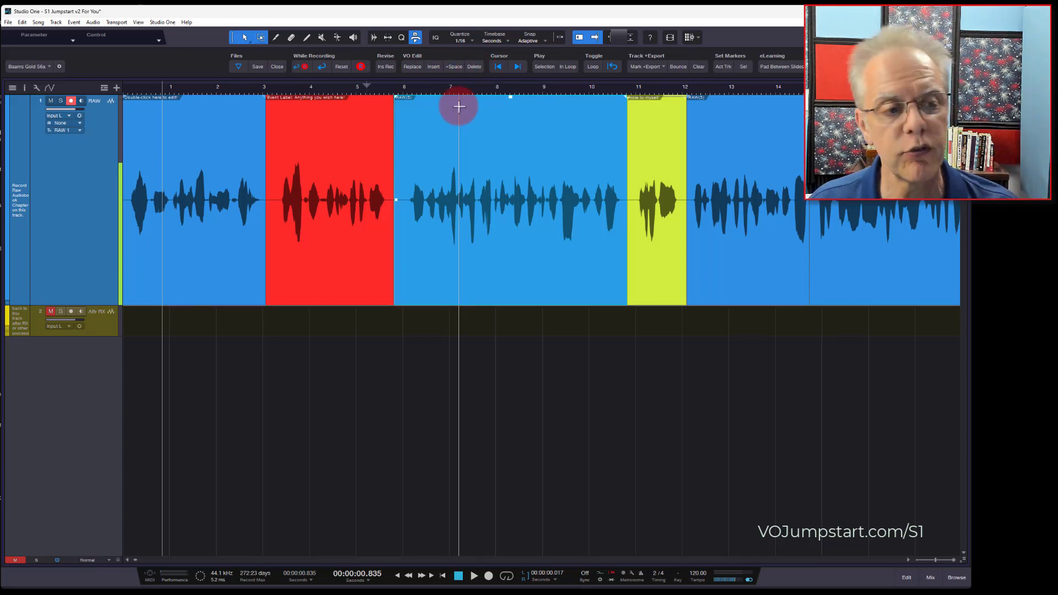
mouse_move(462, 254)
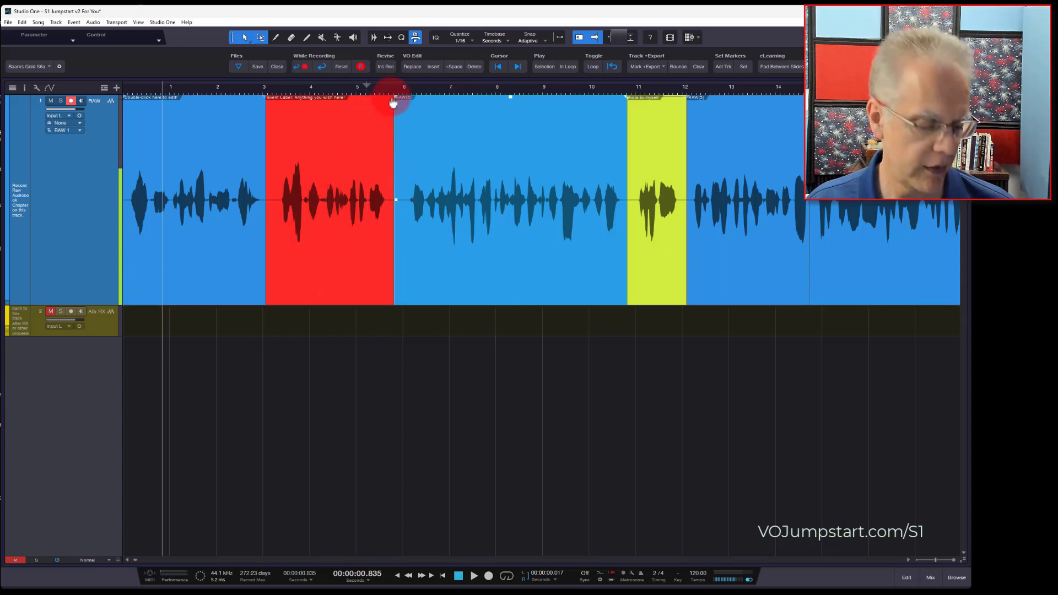
Alt-drag the red event's fade-out to roughly 2.5 seconds, keeping its crossfade intact.
left_click_drag(395, 100, 275, 100)
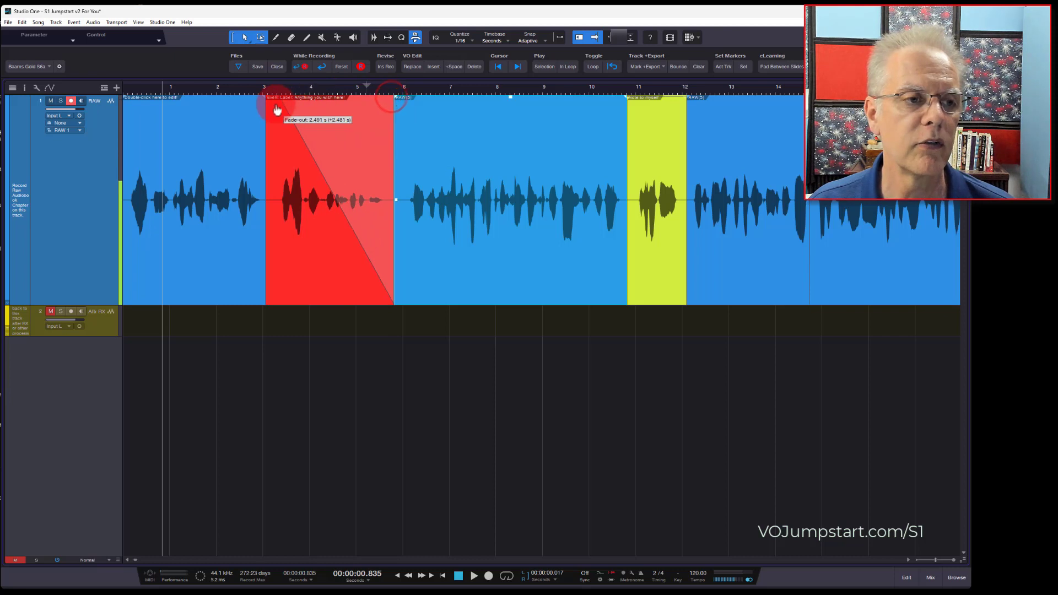